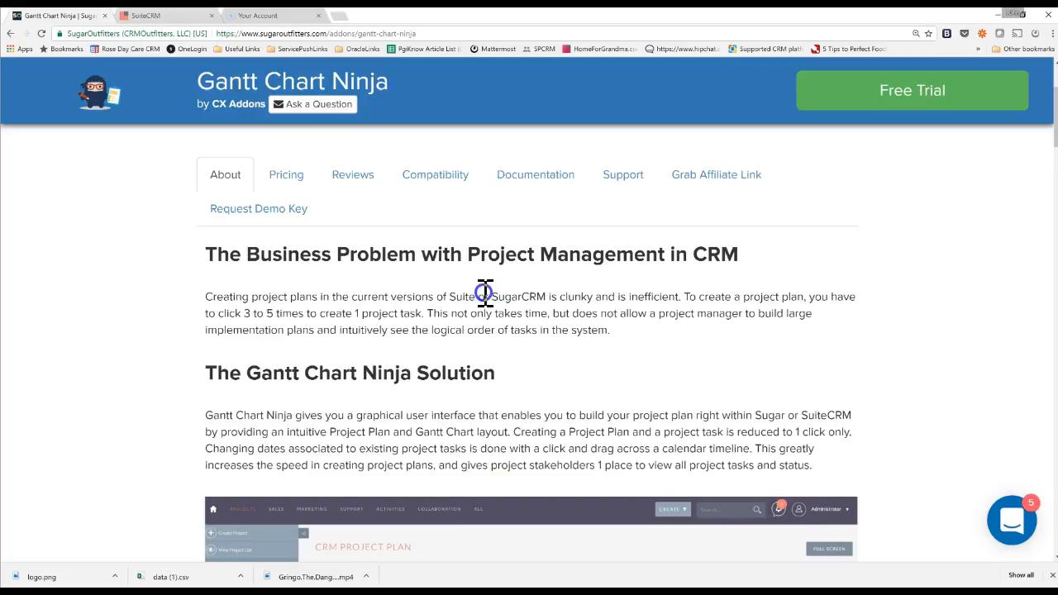
- Rename Task 13 to 'New Another Project' in the Gantt grid and commit the change
{"action": "scroll", "scroll_direction": "down", "scroll_amount": 3}
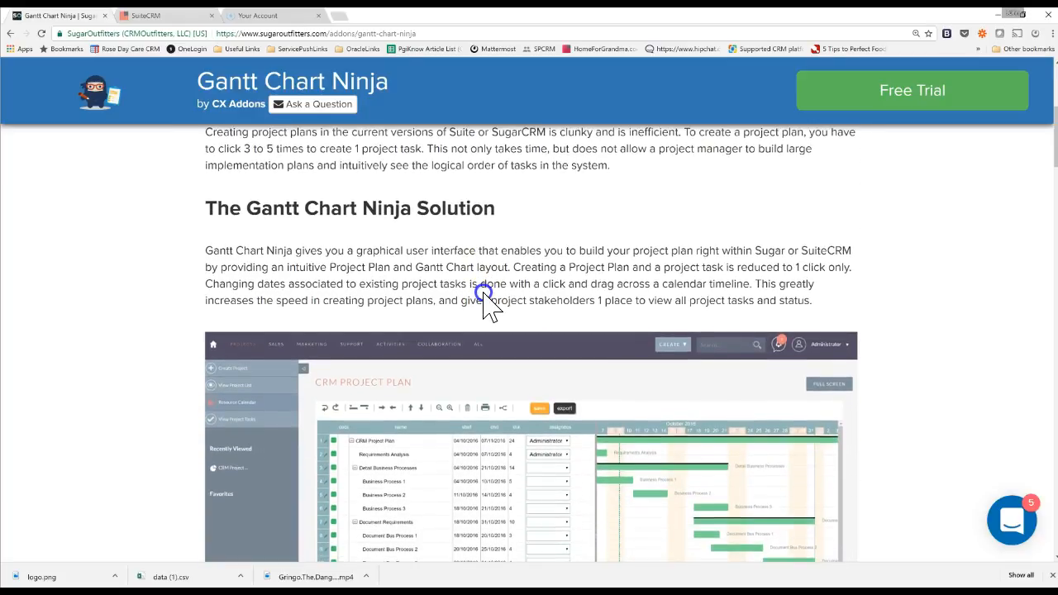
{"action": "scroll", "scroll_direction": "down", "scroll_amount": 3}
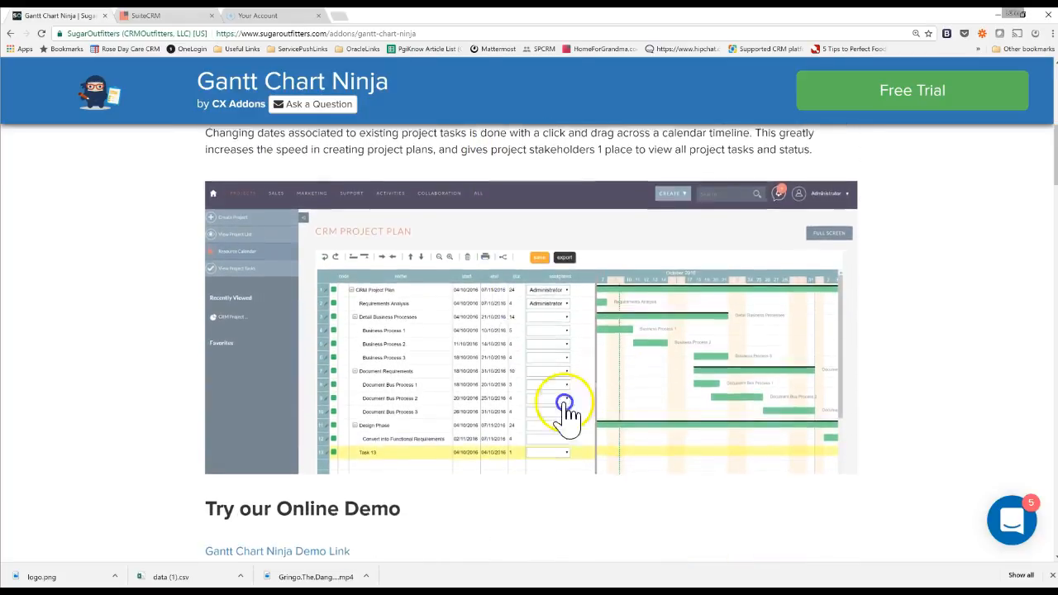
{"action": "scroll", "scroll_direction": "down", "scroll_amount": 3}
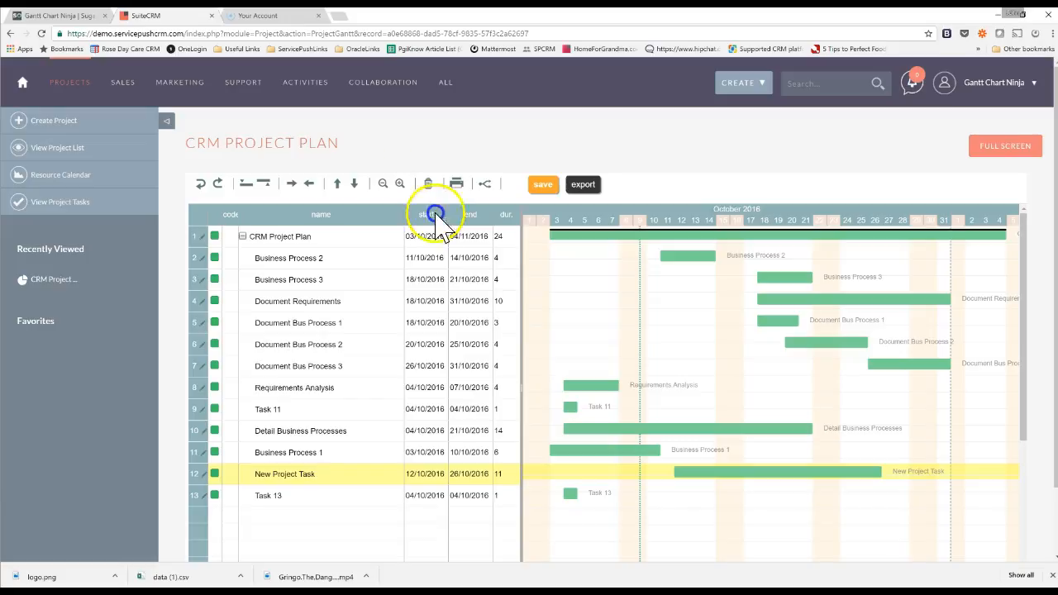
{"action": "left_click", "coordinate": [322, 280]}
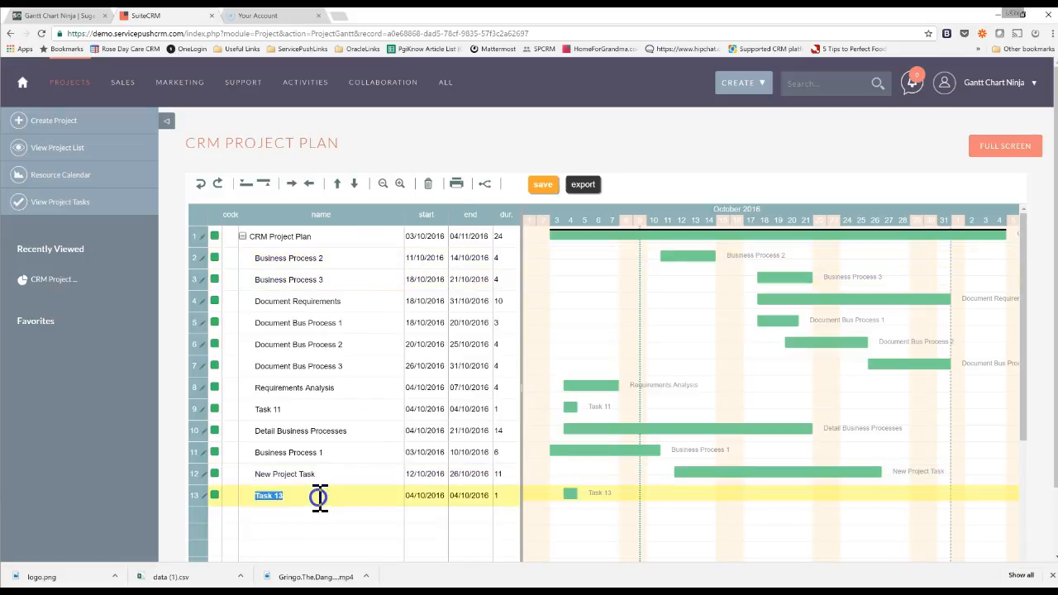
{"action": "type", "text": "New Another Proje"}
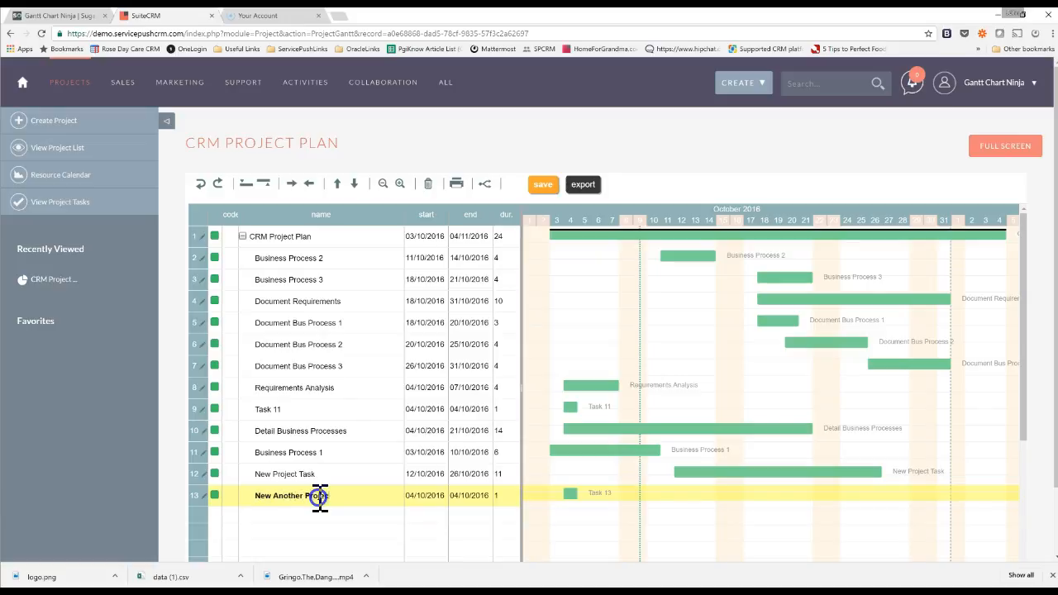
{"action": "left_click", "coordinate": [423, 496]}
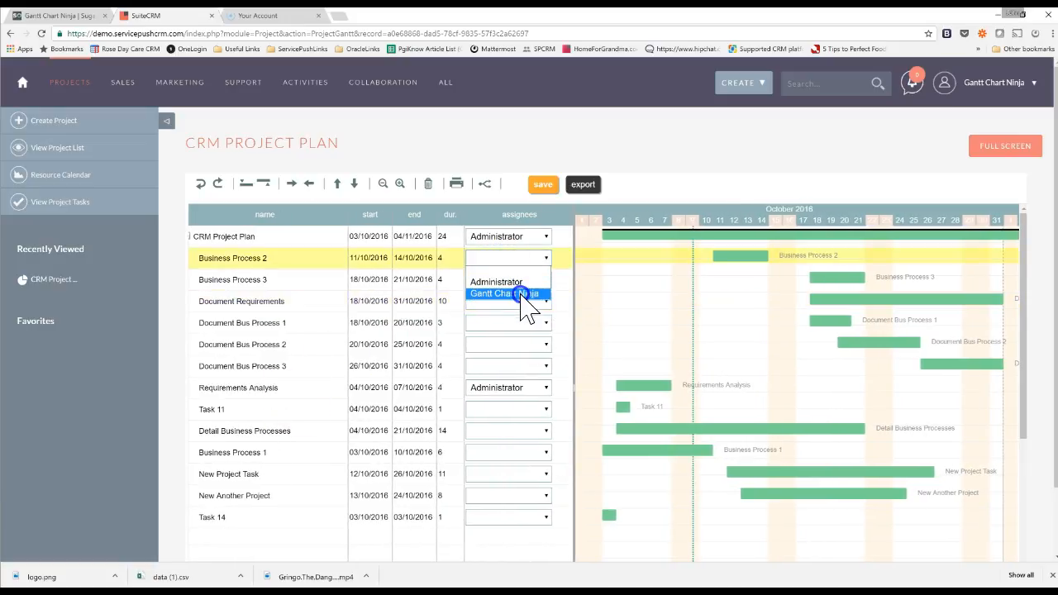
- Assign Gantt Chart Ninja to Business Process 2 and Document Bus Process 2, Administrator to Business Process 3 and Document Requirements
{"action": "left_click", "coordinate": [505, 294]}
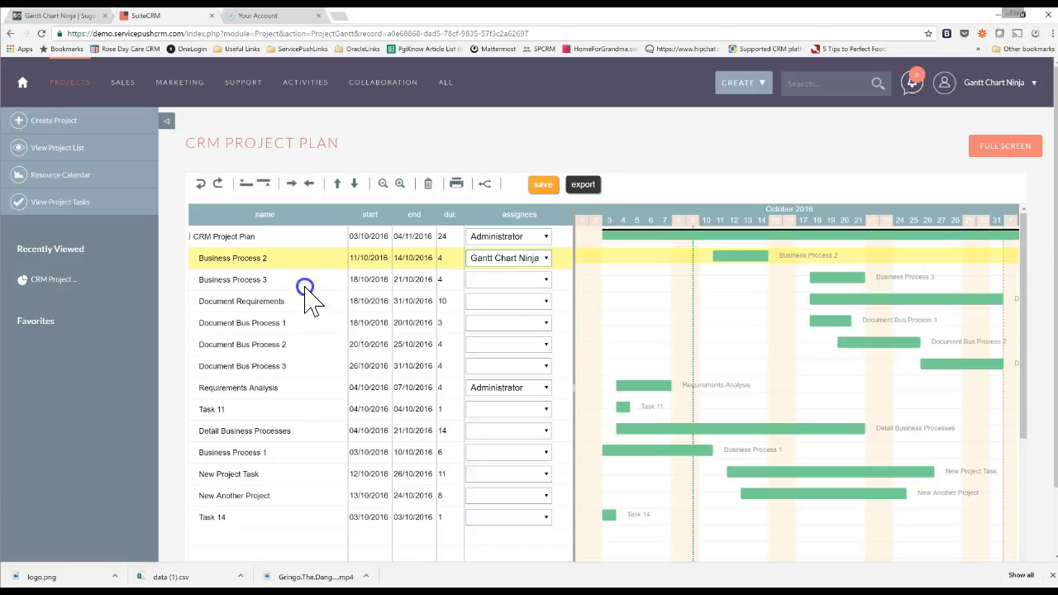
{"action": "left_click", "coordinate": [507, 279]}
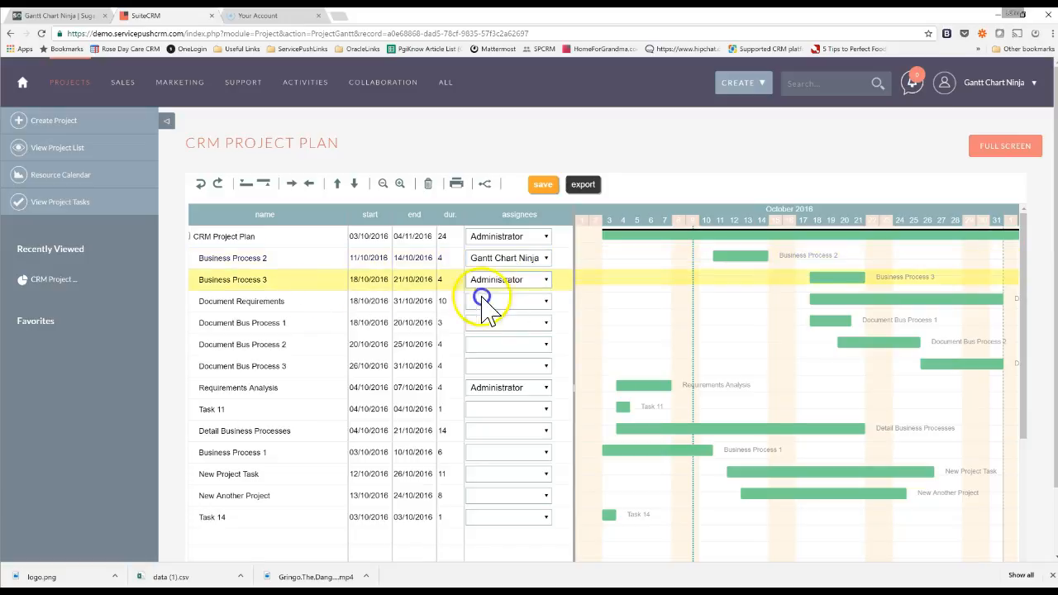
{"action": "left_click", "coordinate": [507, 301]}
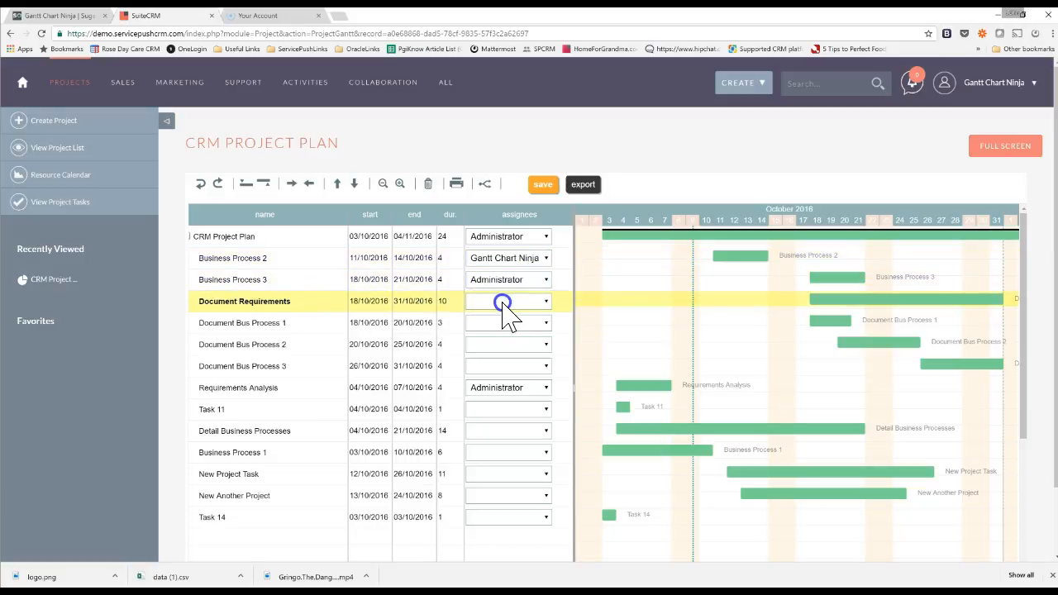
{"action": "left_click", "coordinate": [506, 301]}
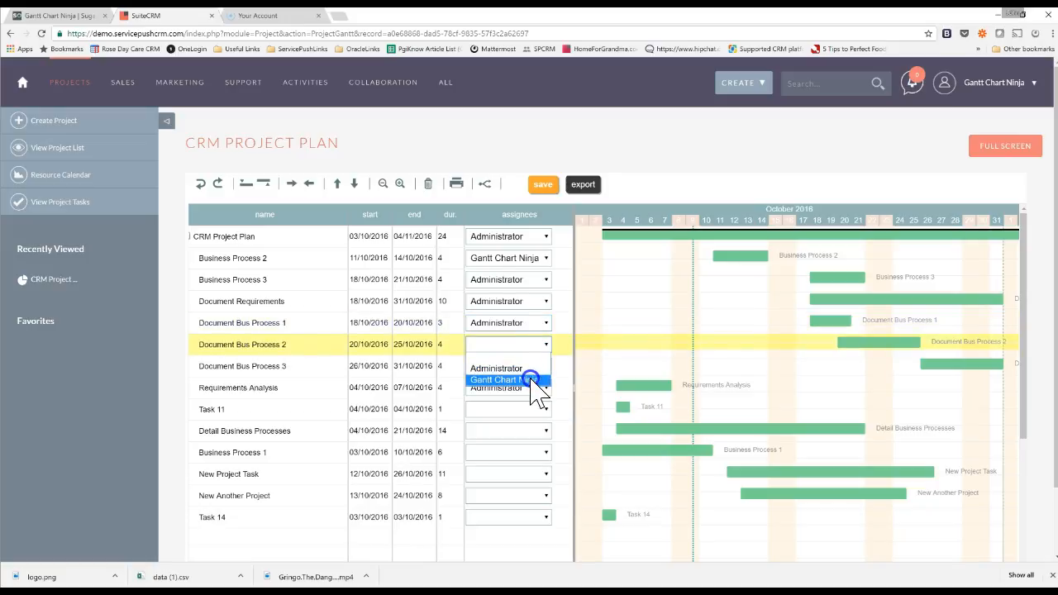
{"action": "left_click", "coordinate": [503, 379]}
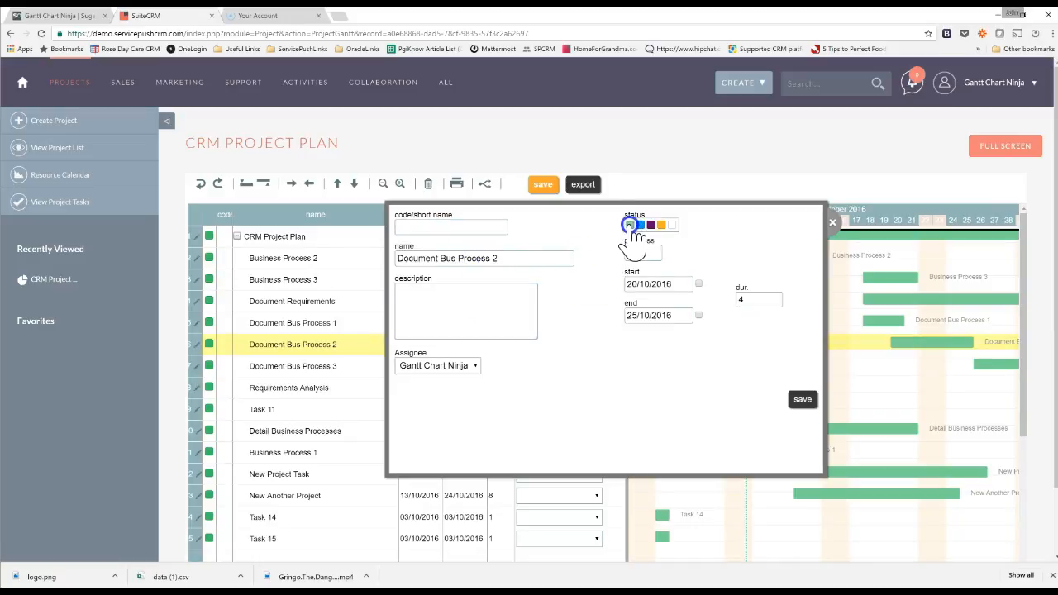
- Colour Document Bus Process 2 blue, describe it as 'This task involves documenting', and save
{"action": "left_click", "coordinate": [650, 225]}
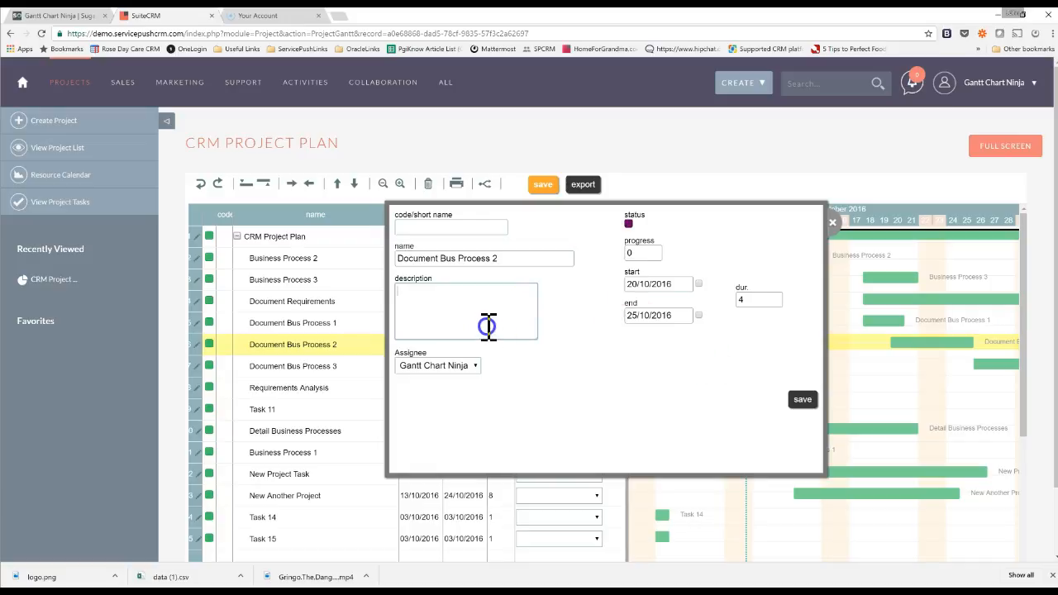
{"action": "type", "text": "This e"}
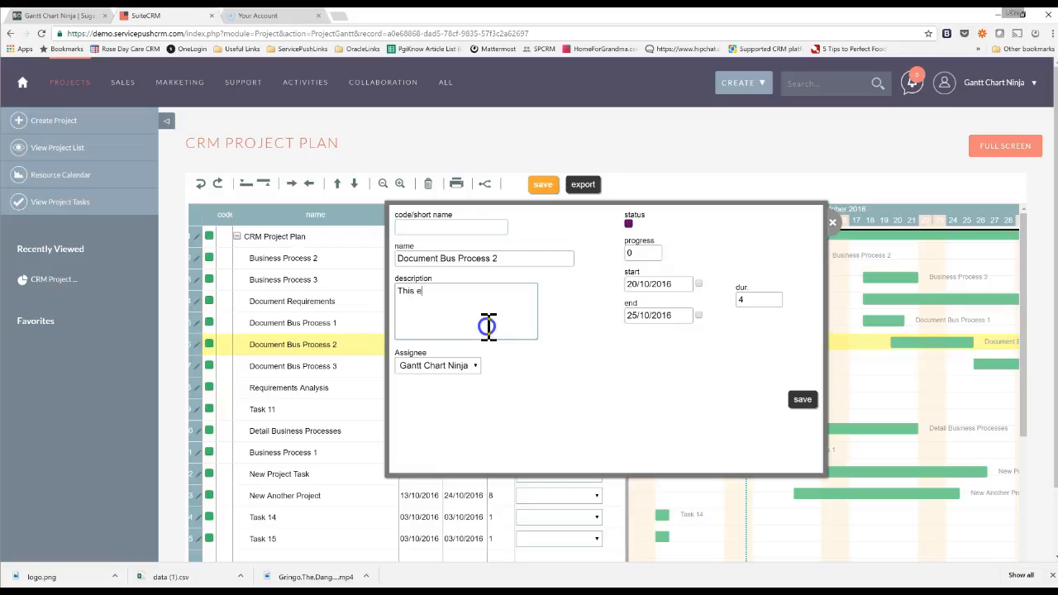
{"action": "type", "text": "task invo"}
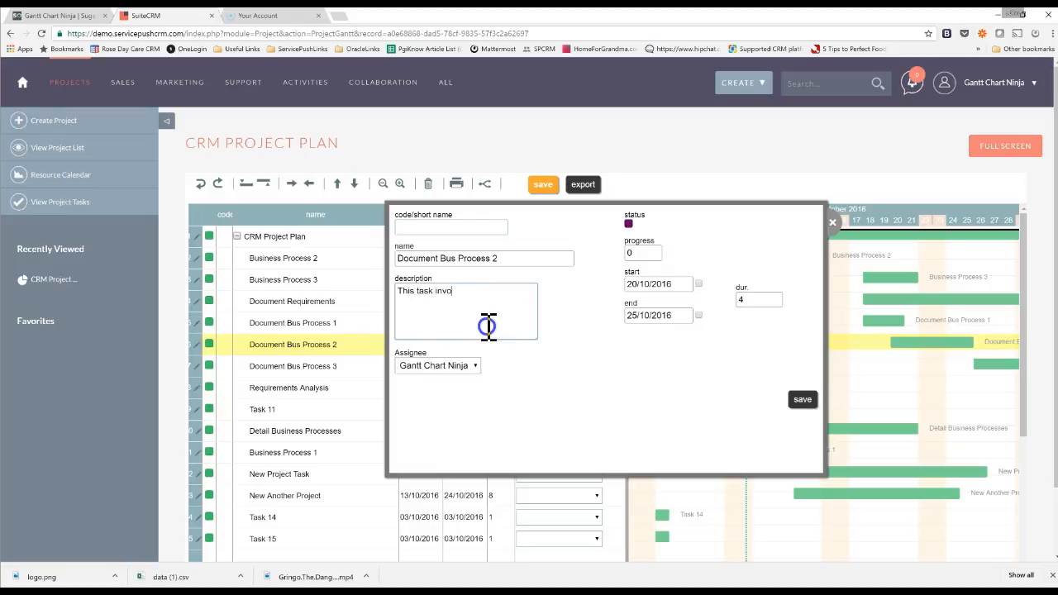
{"action": "type", "text": "lcv"}
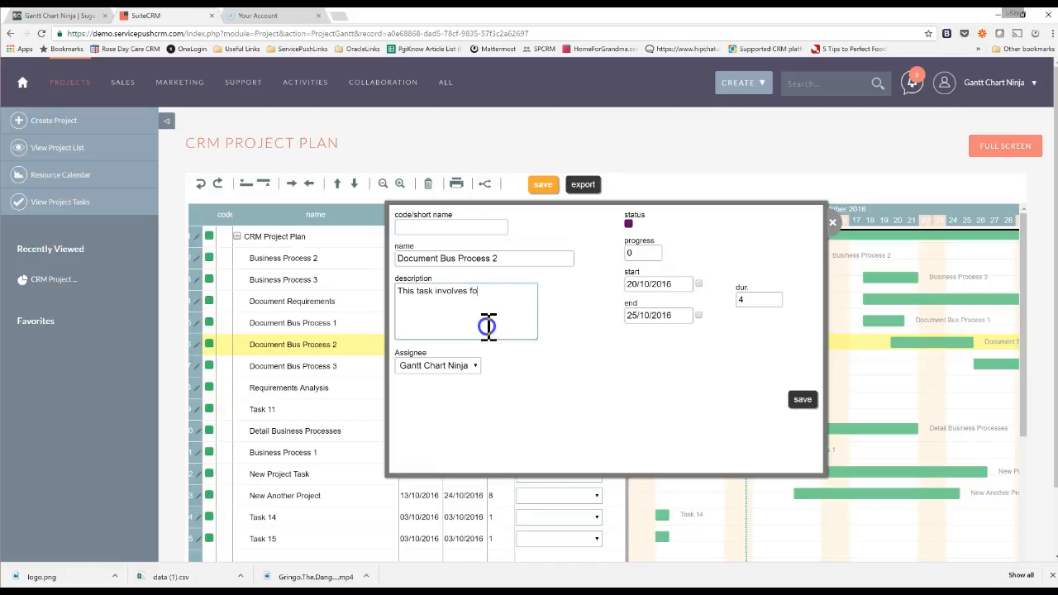
{"action": "type", "text": "documenting."}
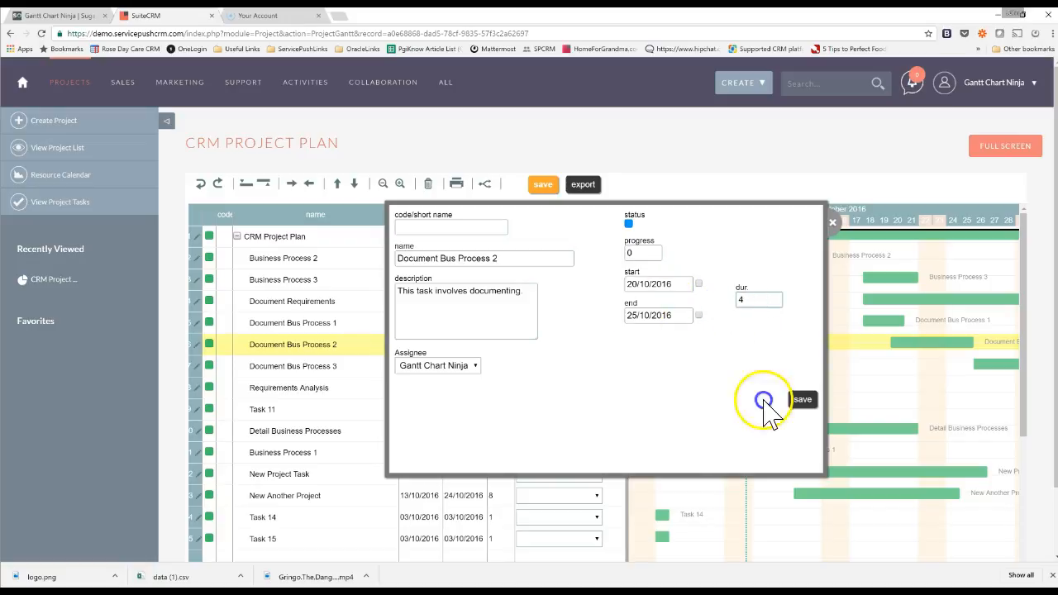
{"action": "left_click", "coordinate": [800, 399]}
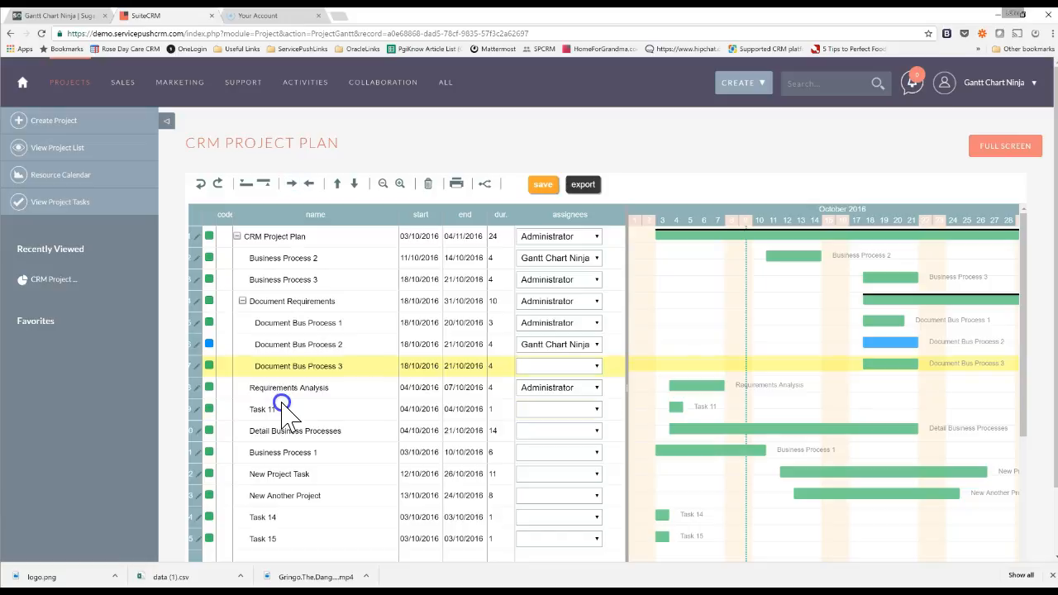
- Zoom the Gantt timeline in to weeks to view the nested Document Bus Process subtasks
{"action": "left_click", "coordinate": [400, 184]}
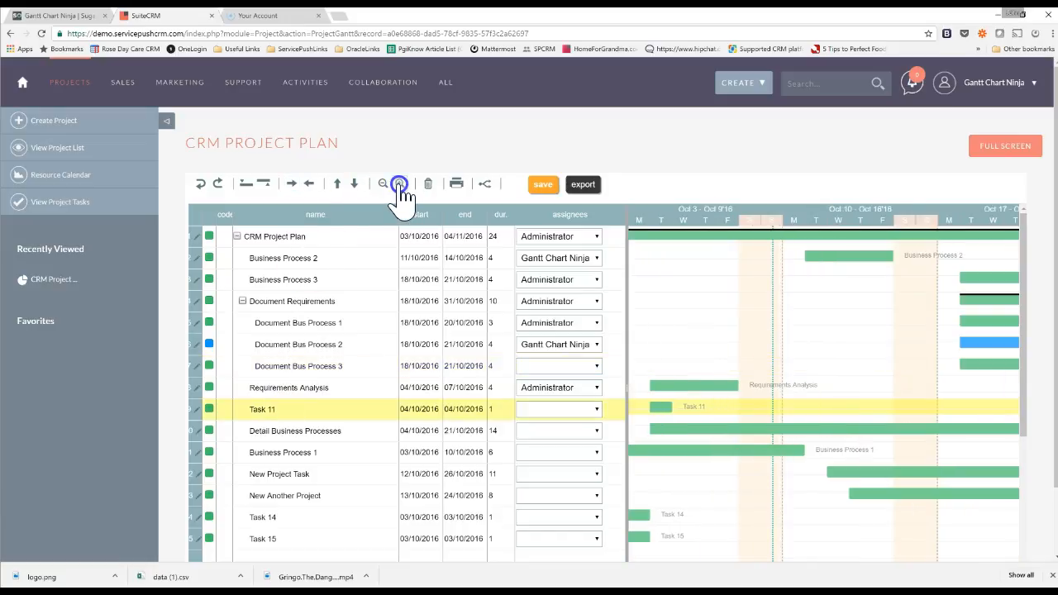
{"action": "left_click", "coordinate": [400, 184]}
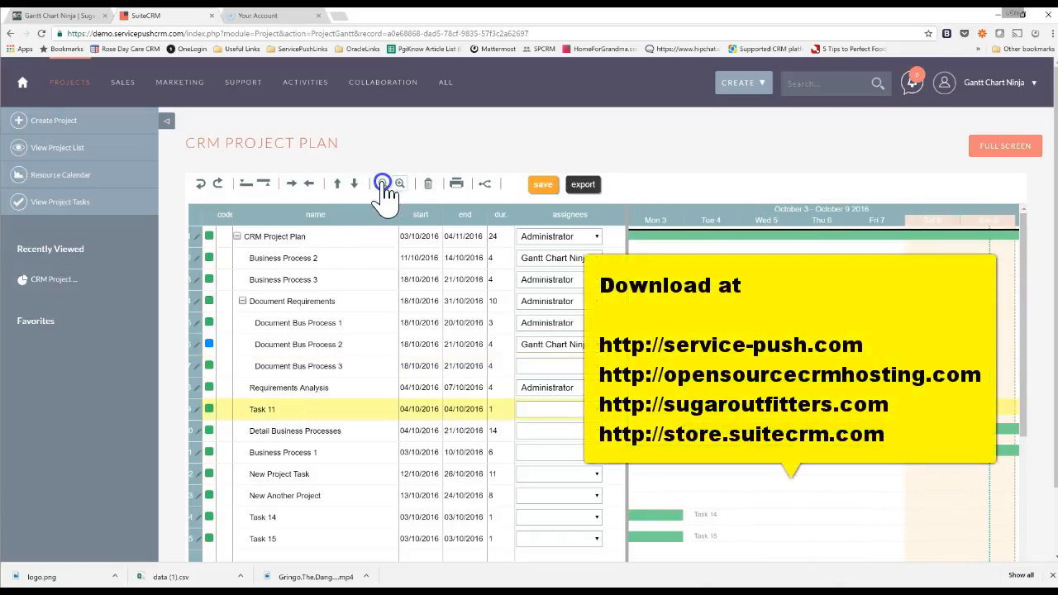
{"action": "left_click", "coordinate": [400, 184]}
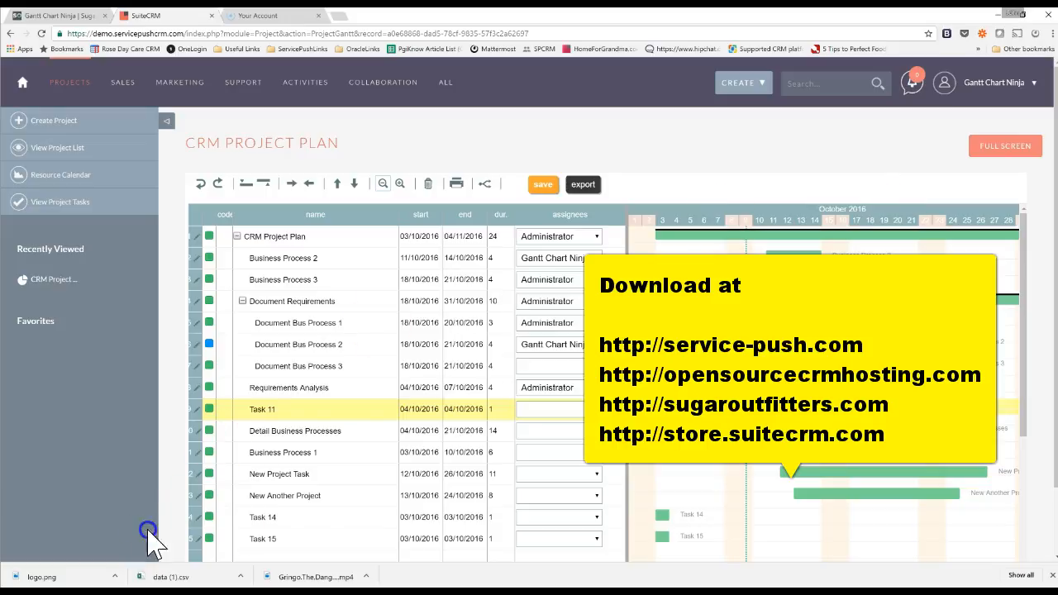
{"action": "mouse_move", "coordinate": [608, 165]}
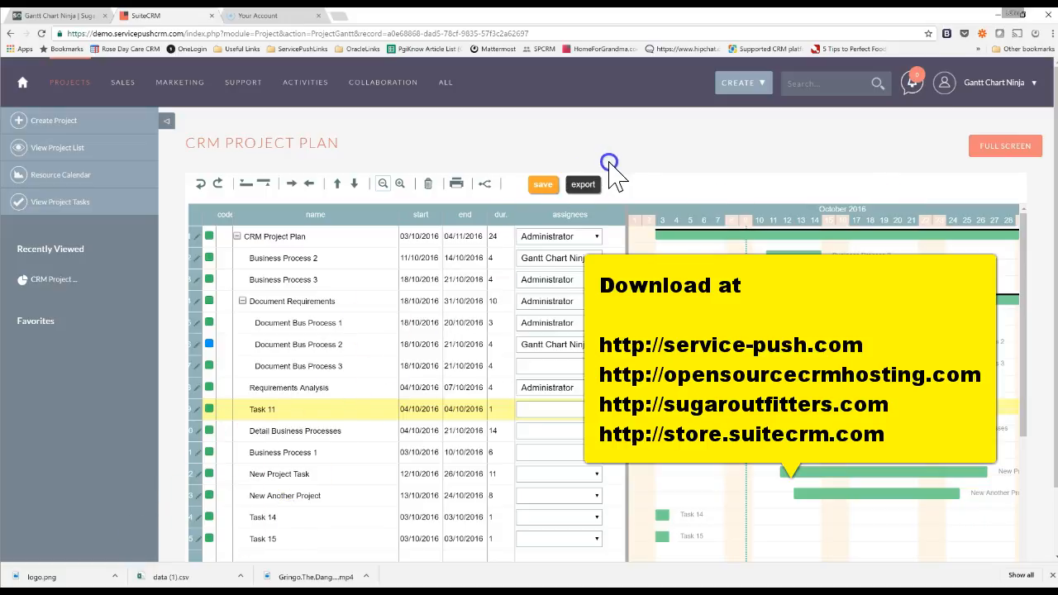